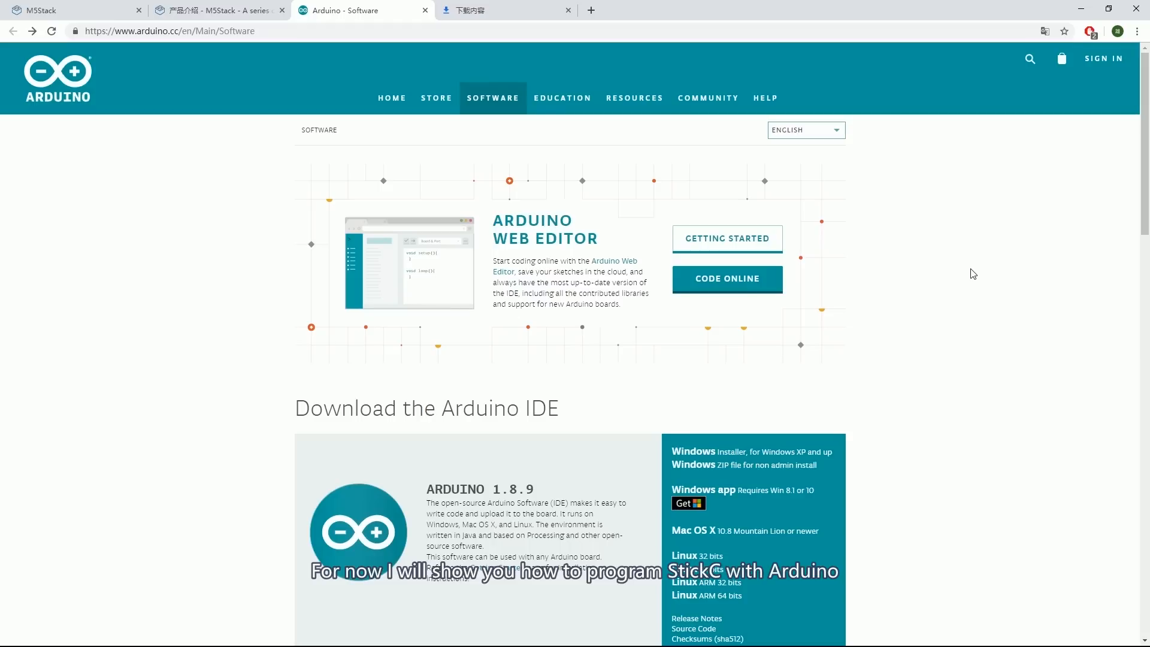
mouse_move(969, 287)
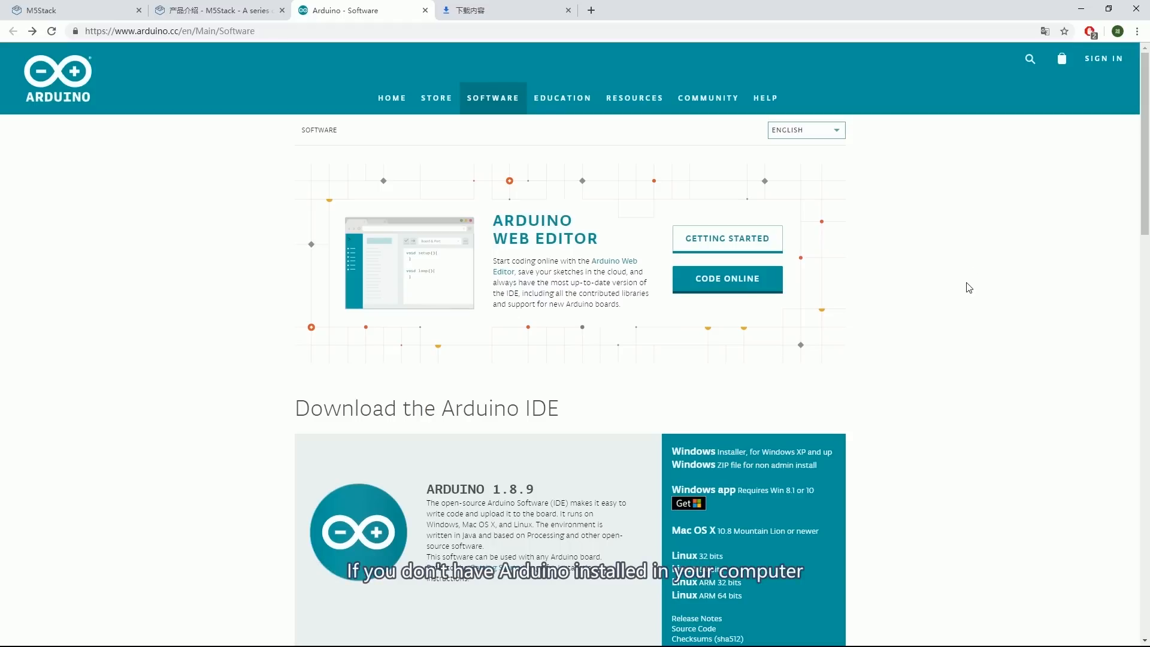
mouse_move(615, 441)
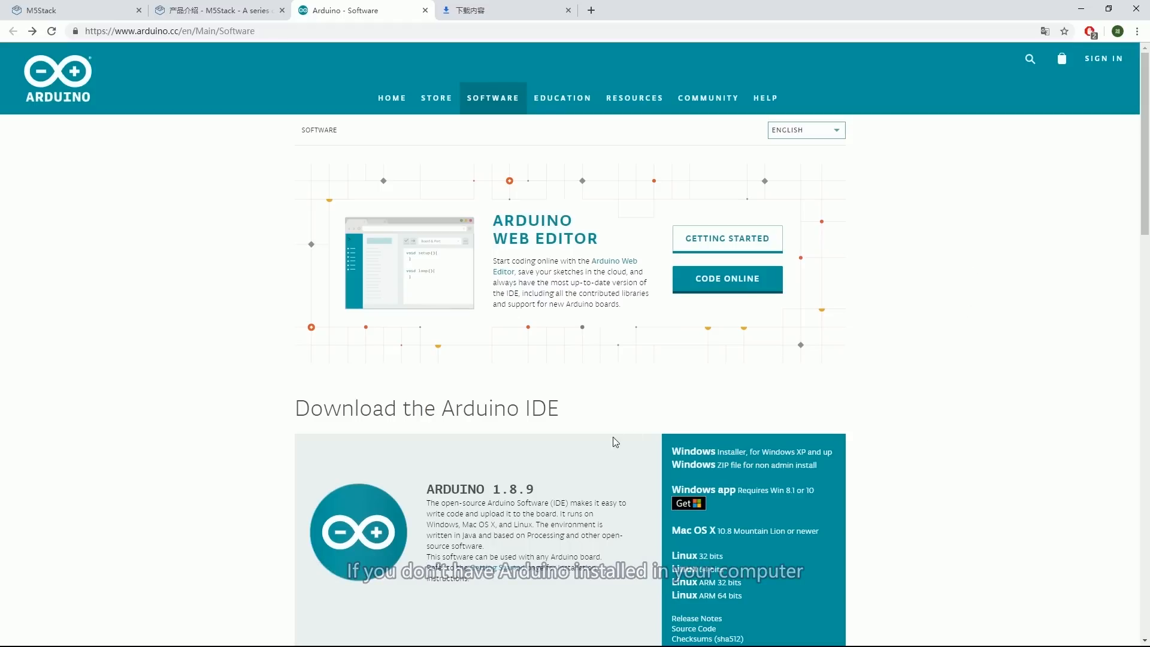
- Choose the Windows ZIP file for non-admin install of Arduino IDE 1.8.9
scroll("down", 3)
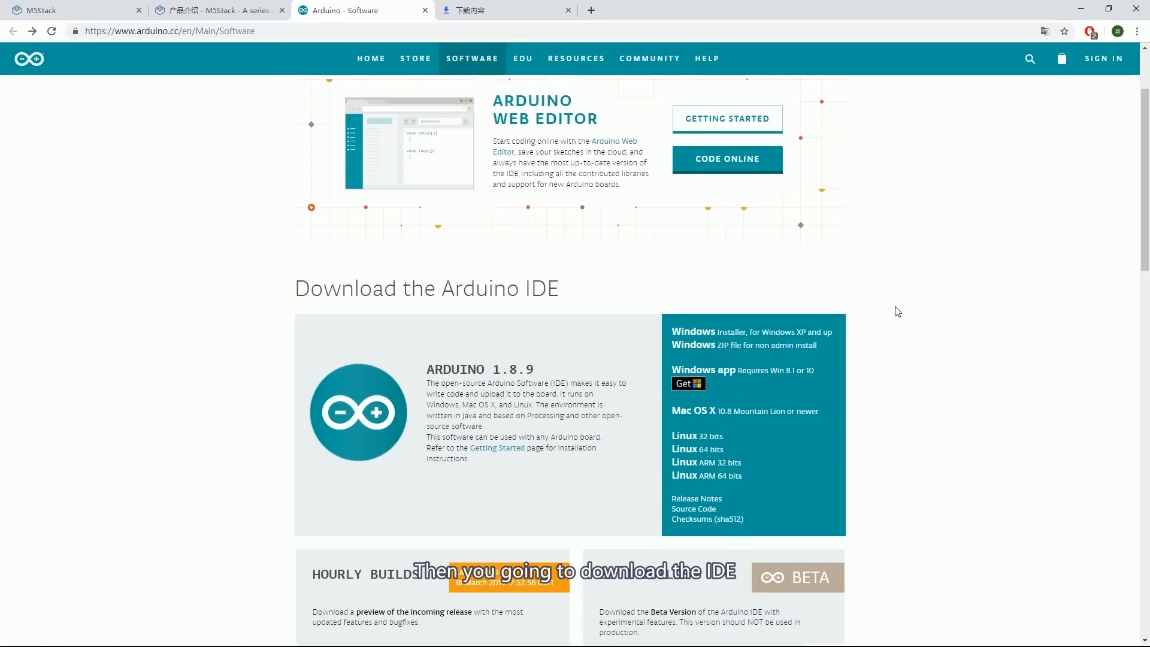
mouse_move(759, 346)
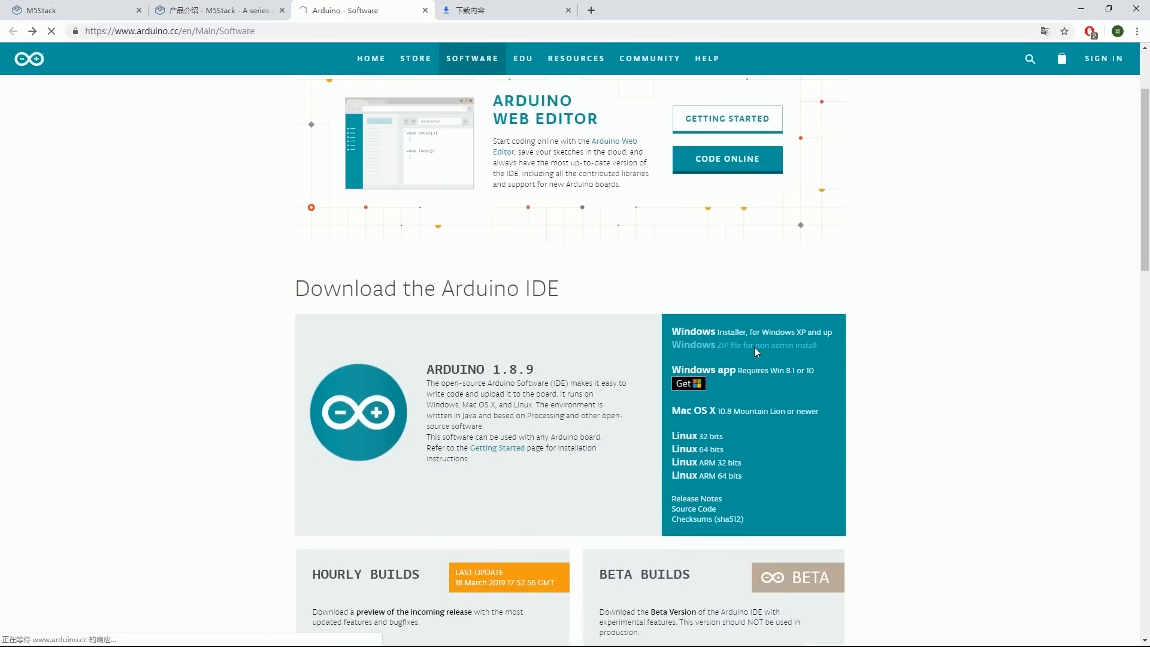
left_click(700, 332)
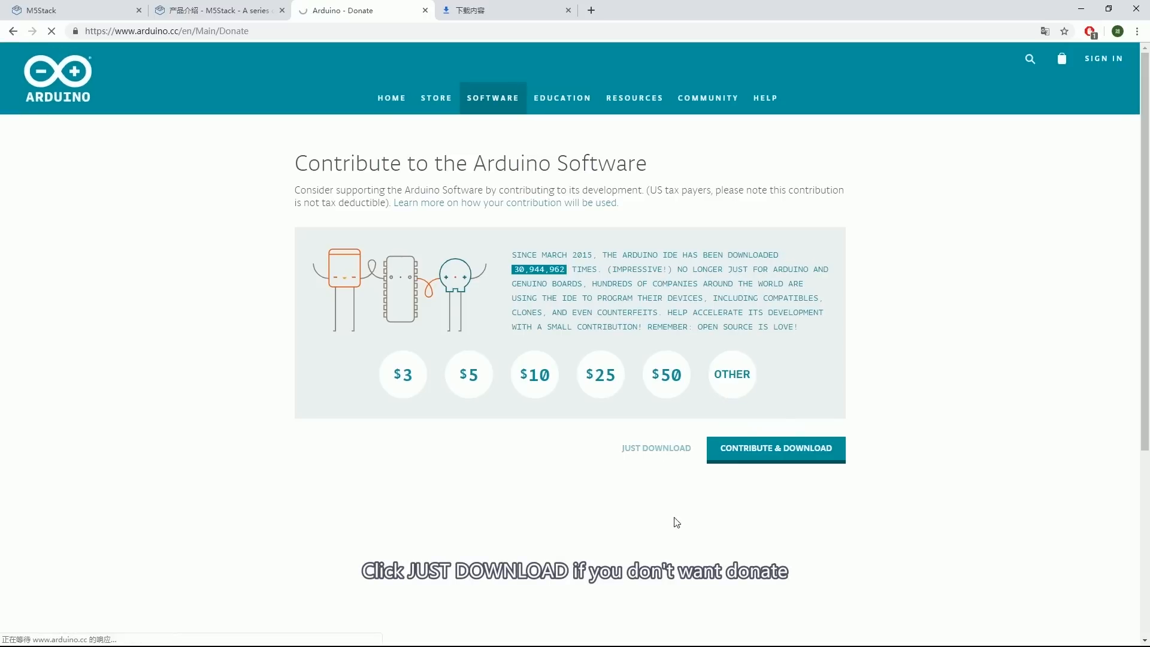
left_click(655, 448)
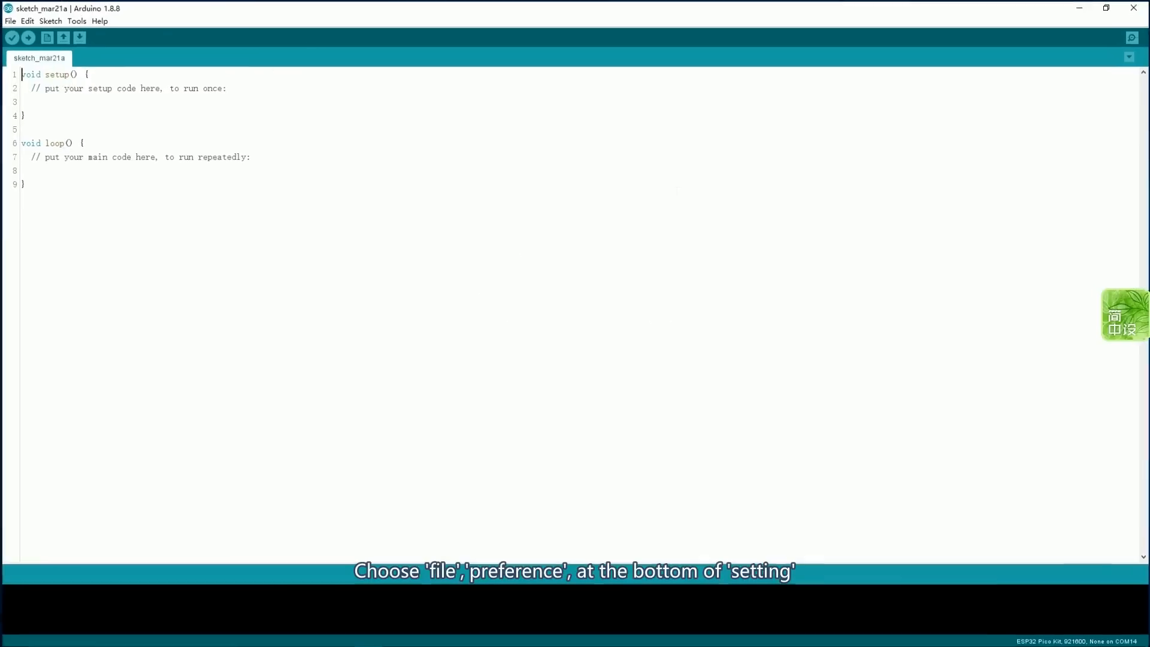
- Add the Espressif package_esp32_index.json URL to Additional Boards Manager URLs in Preferences
left_click(10, 20)
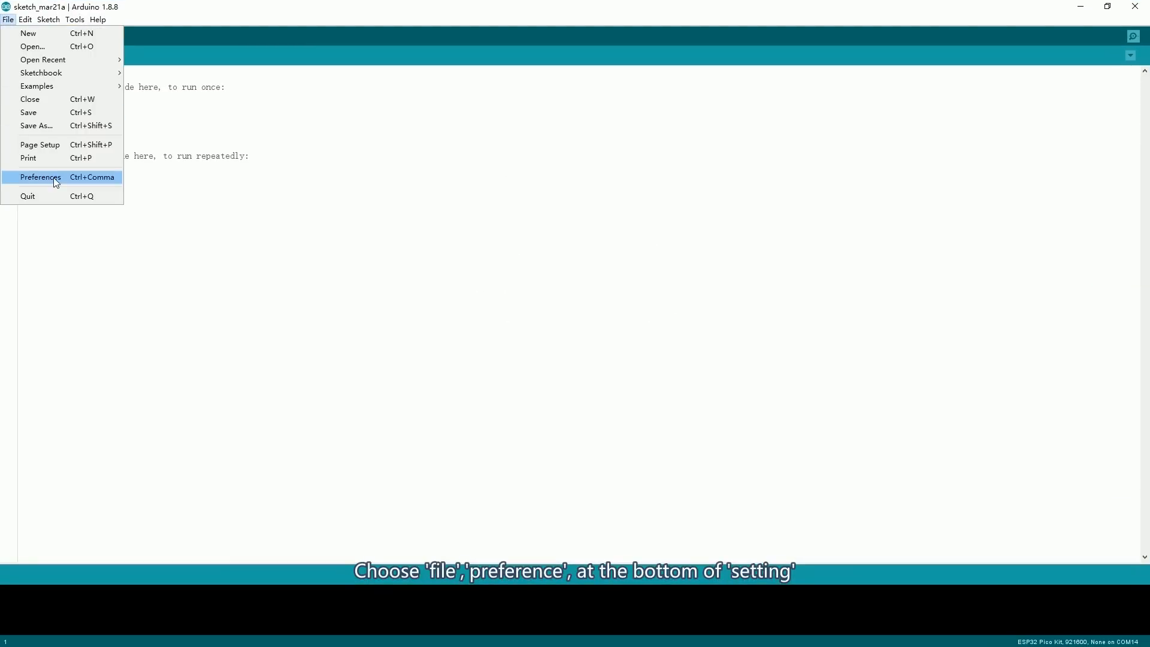
left_click(39, 176)
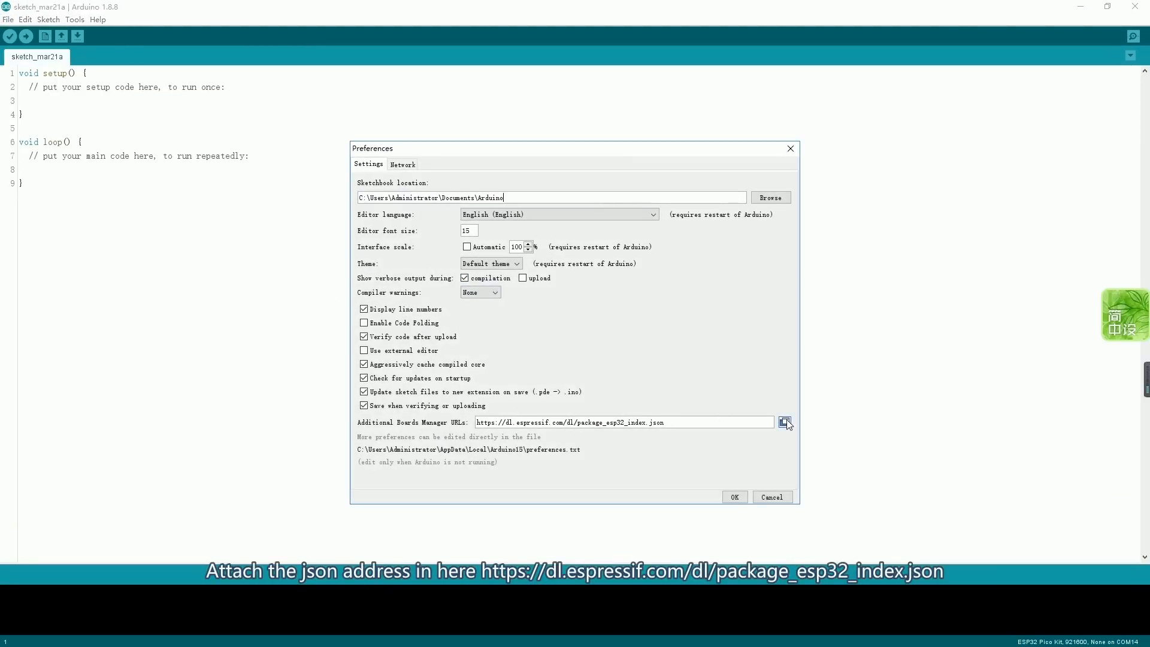
left_click(784, 422)
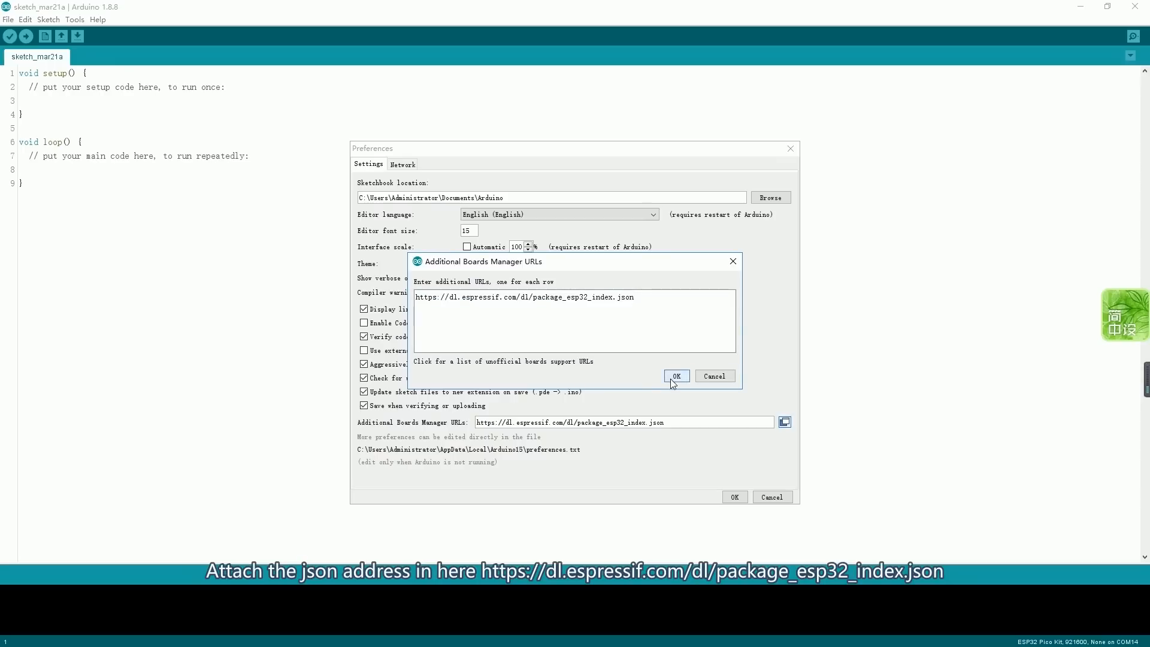
left_click(676, 376)
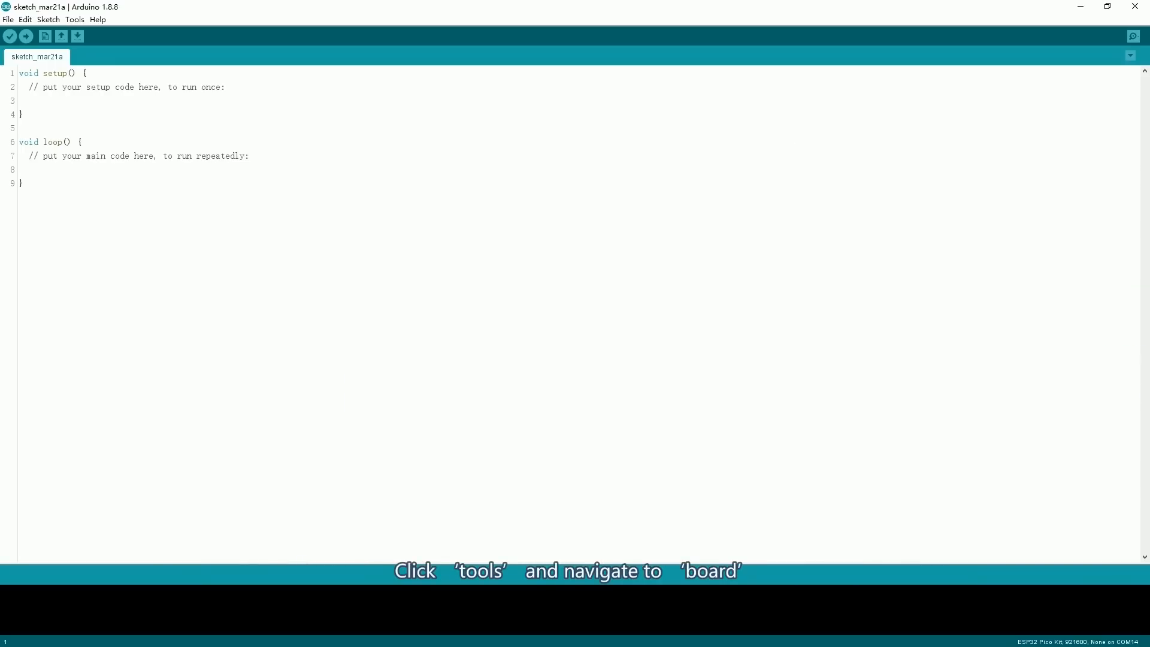
- Search the Boards Manager for ESP32 and install esp32 by Espressif Systems 1.0.1
left_click(74, 19)
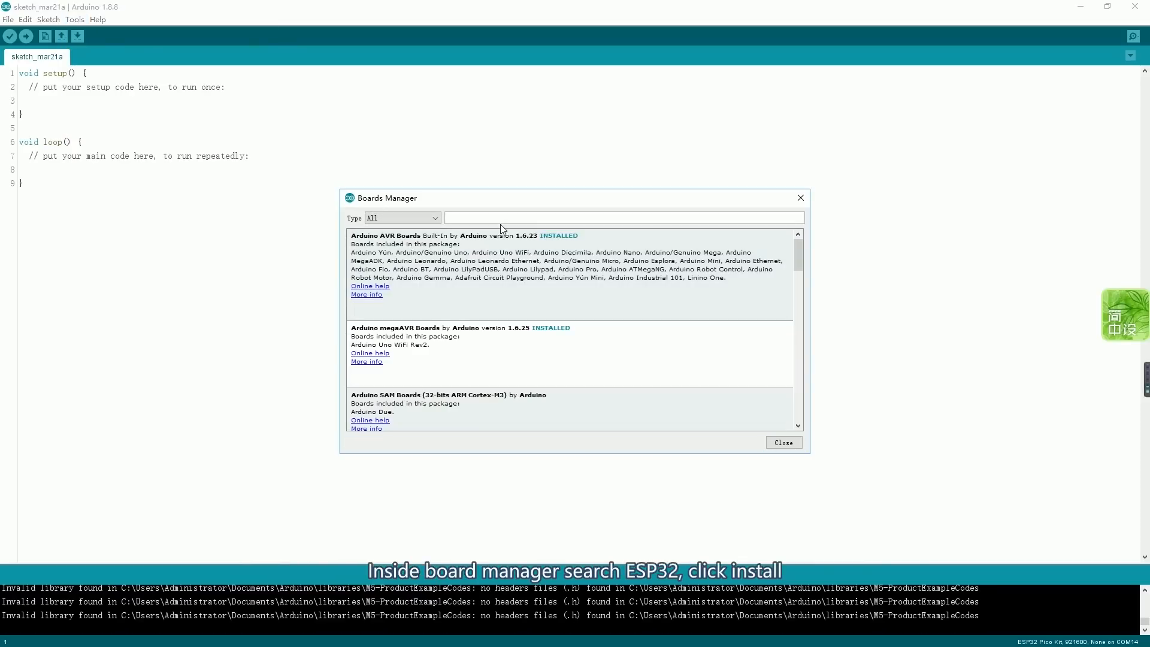
type("ESP32")
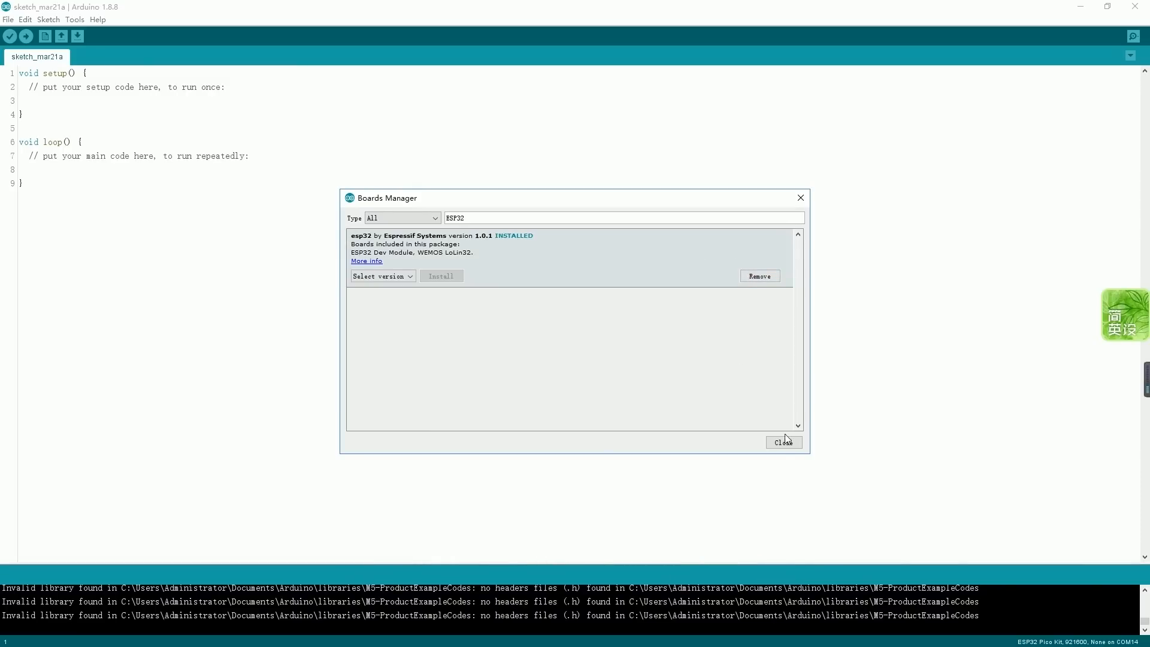
left_click(75, 20)
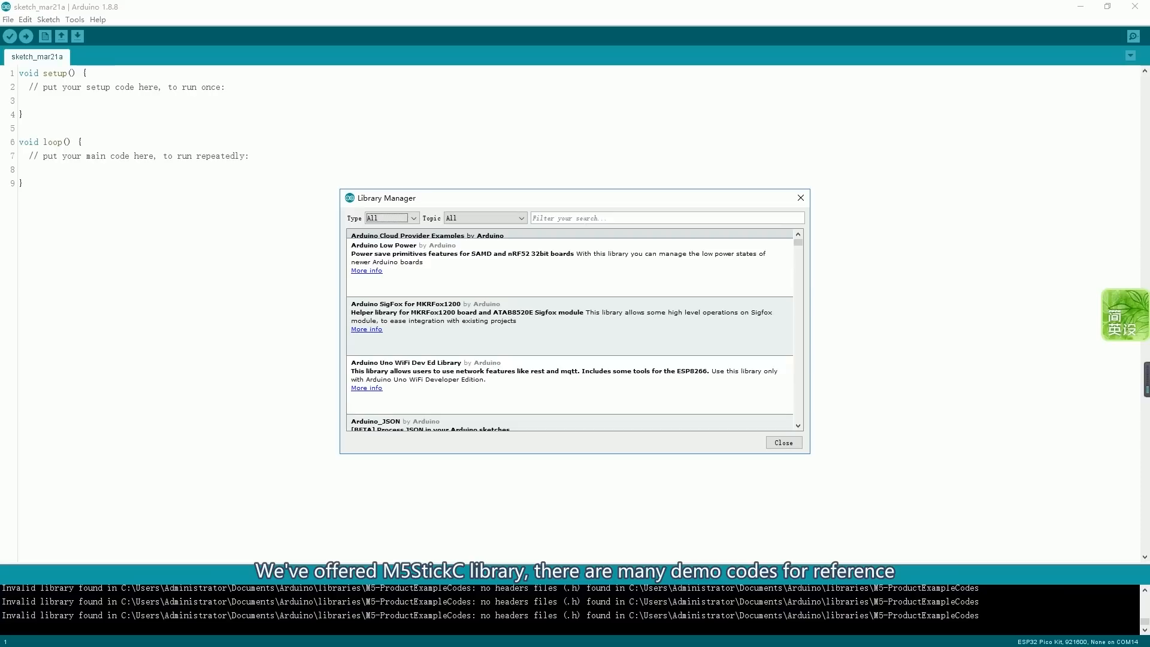
- Search the Library Manager for M5StickC and install version 0.0.2
type("M5StickC")
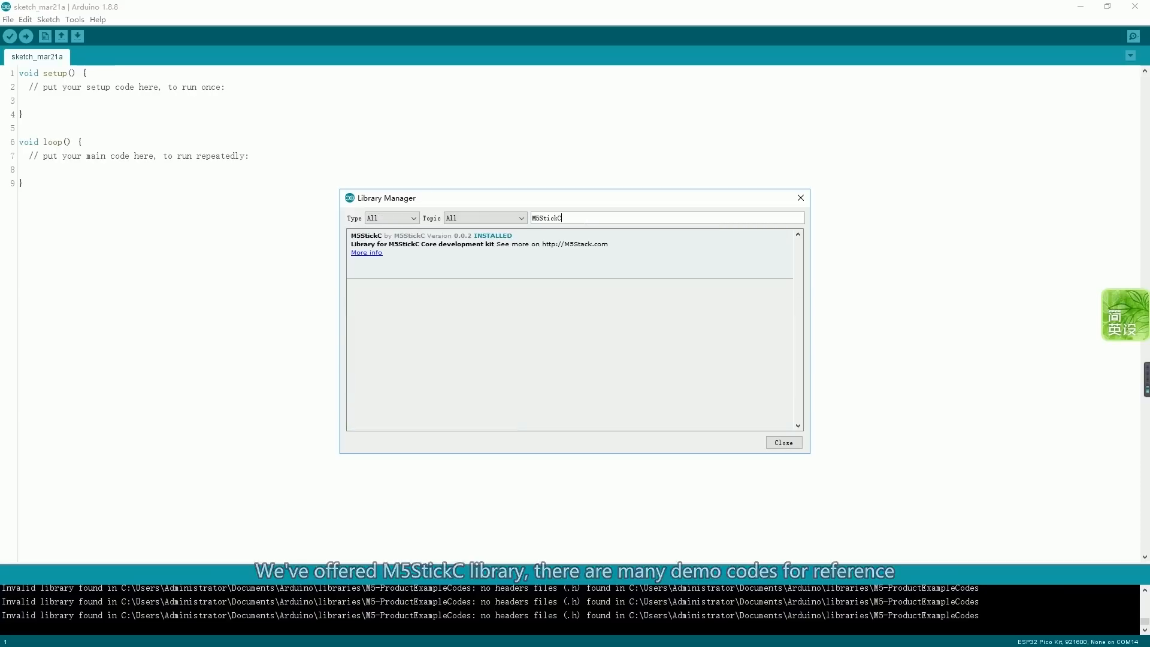
left_click(477, 246)
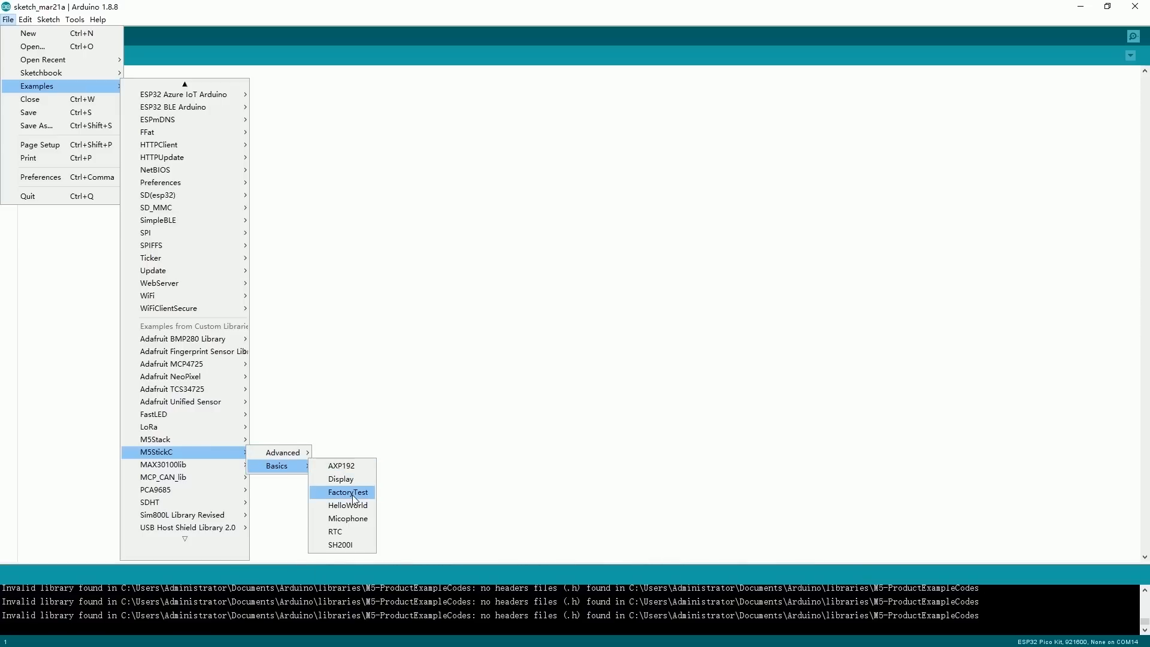
- Open the M5StickC Basics FactoryTest example and maximize its window
left_click(347, 493)
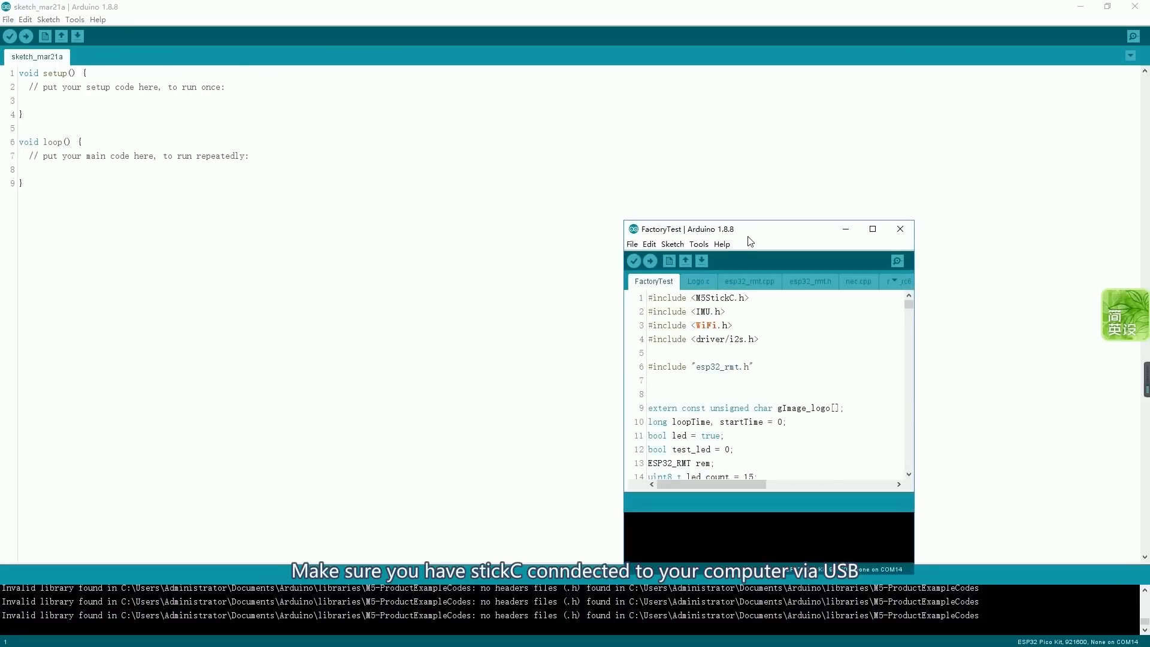
left_click(872, 229)
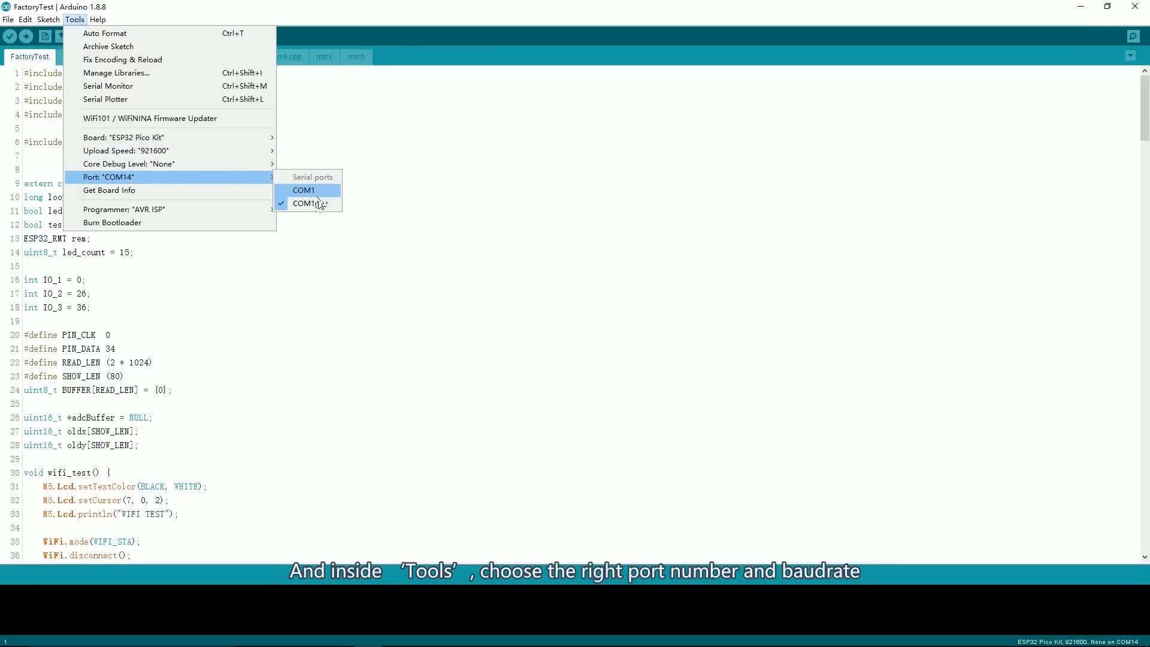
mouse_move(125, 150)
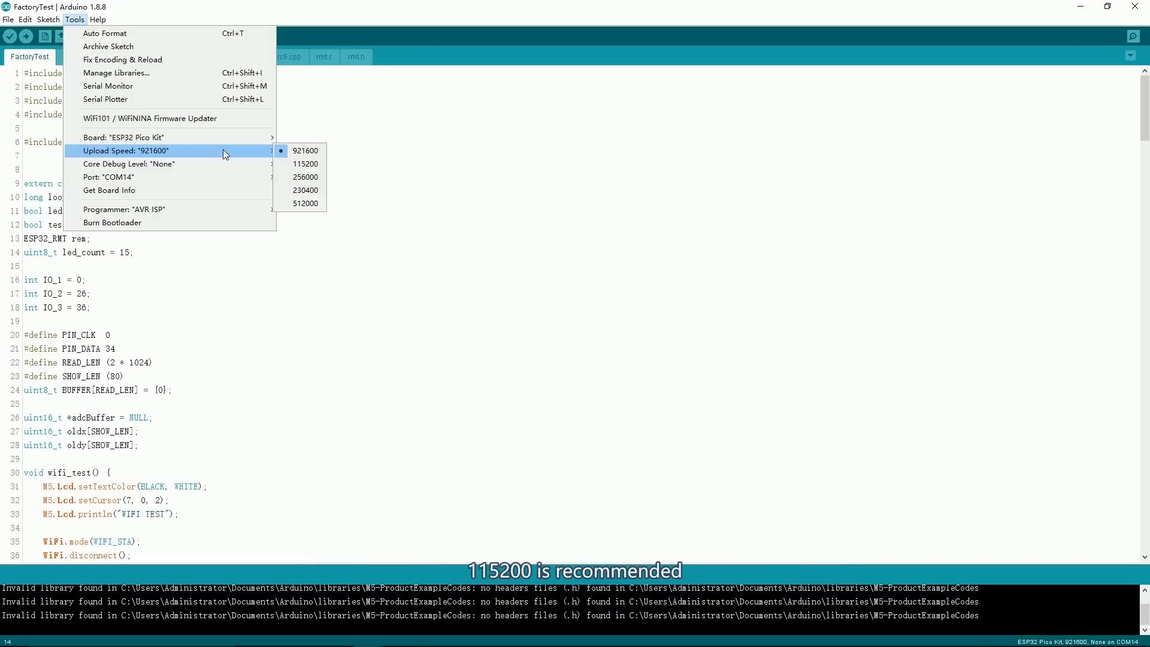
- Set Upload Speed to 115200 and upload FactoryTest to the board
left_click(305, 163)
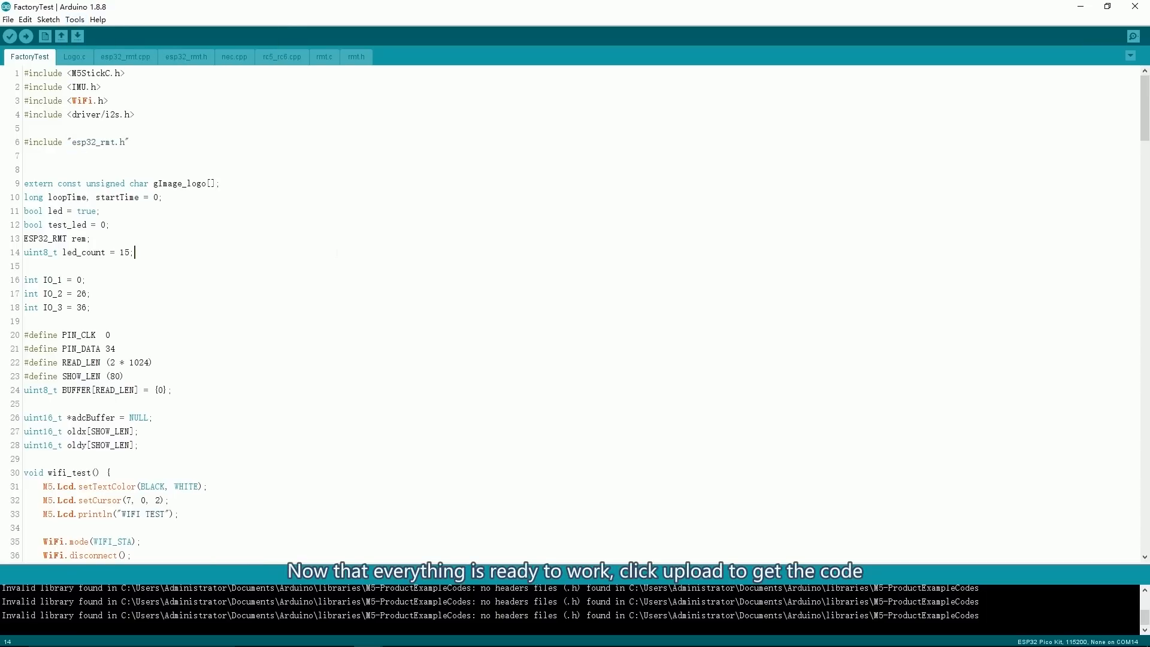
left_click(26, 36)
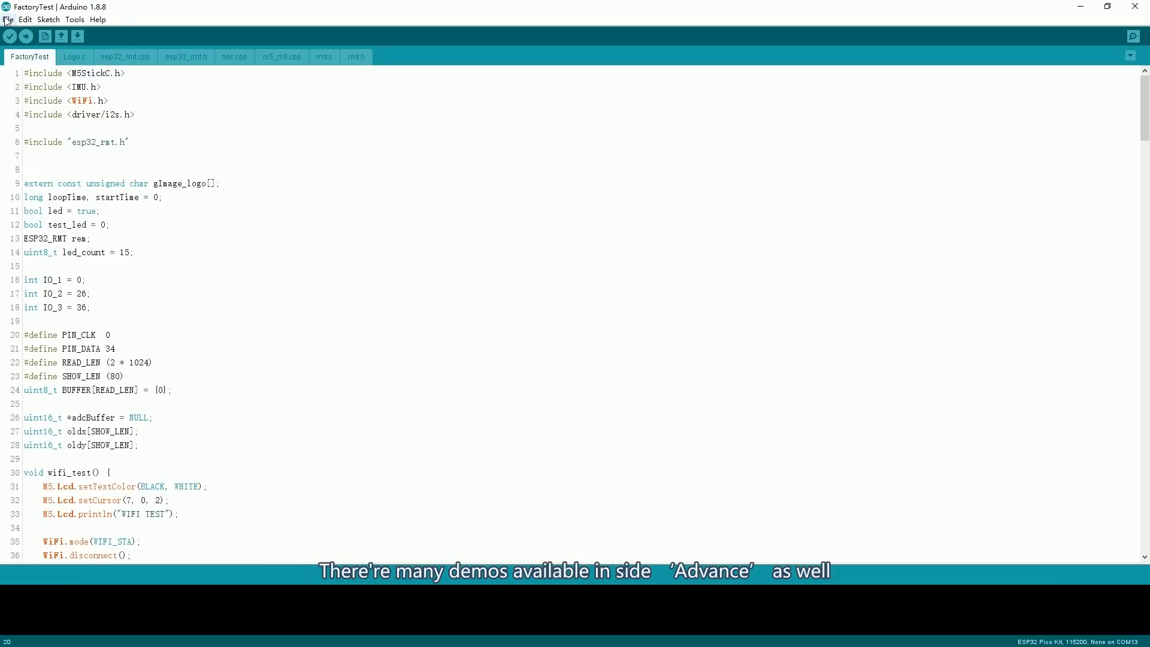
- Open the File menu to browse the M5StickC Advanced example sketches
left_click(8, 19)
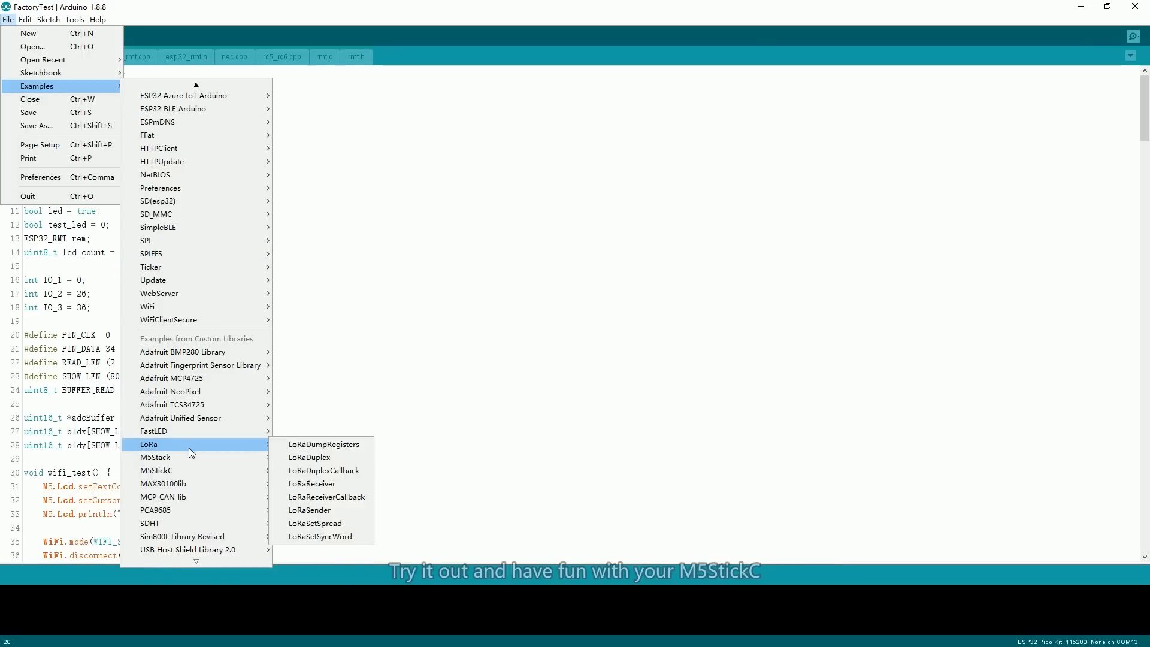
mouse_move(156, 471)
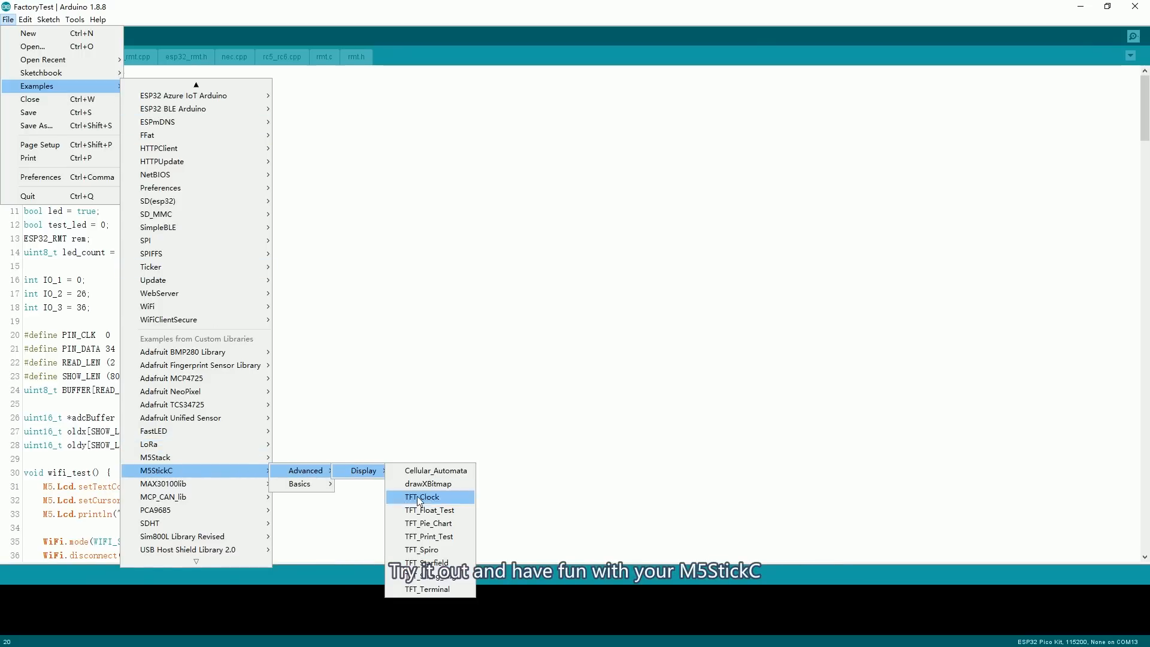